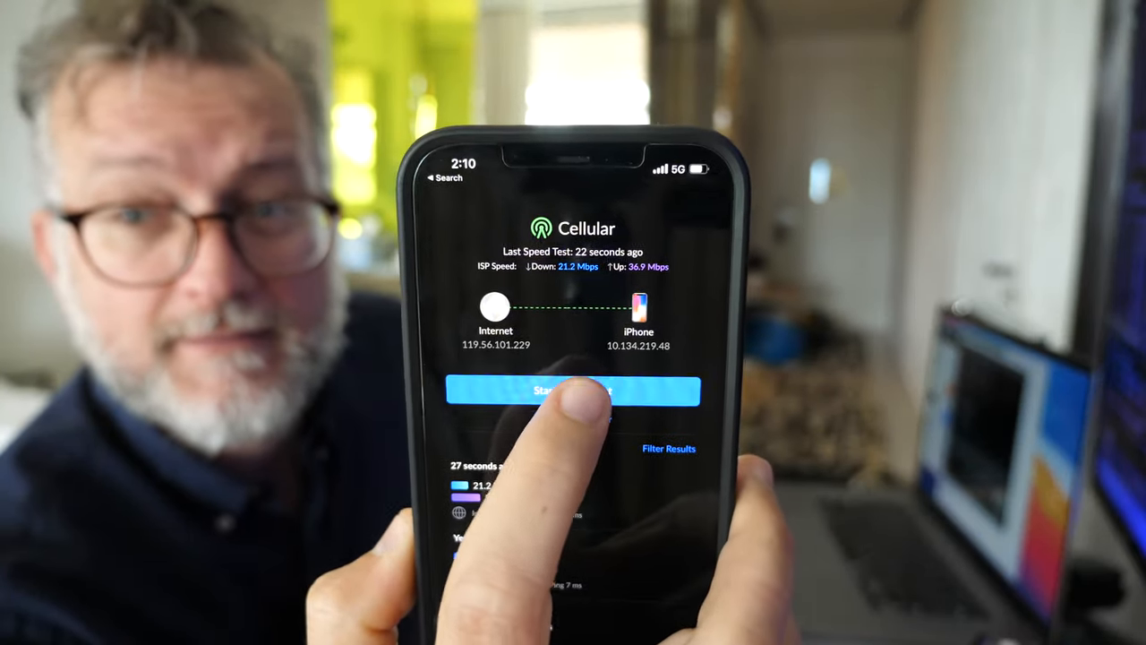
Step: Start a new cellular speed test and watch download speed reach about 29.1 Mbps
click(562, 391)
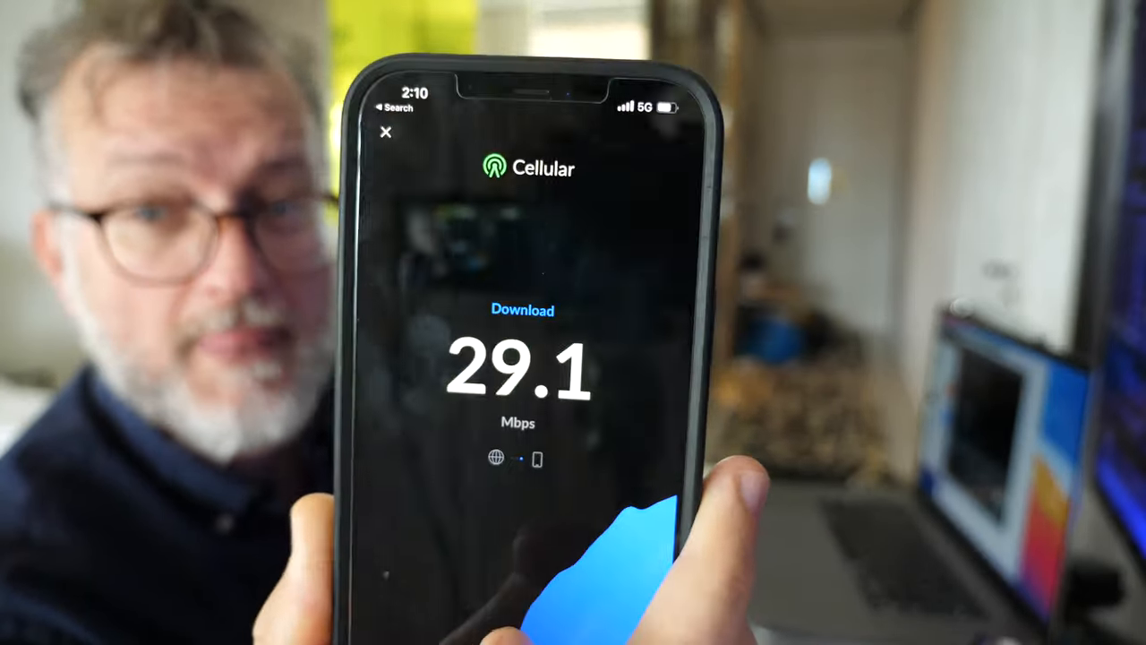